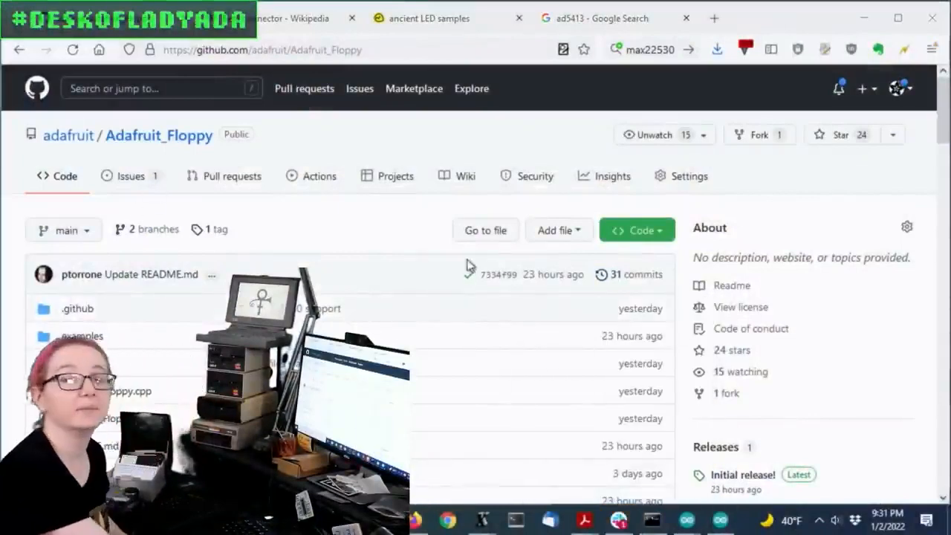
Step: Close the leftover and ancient LED pages, then view and close the enlarged floppy drive photo
left_click(290, 18)
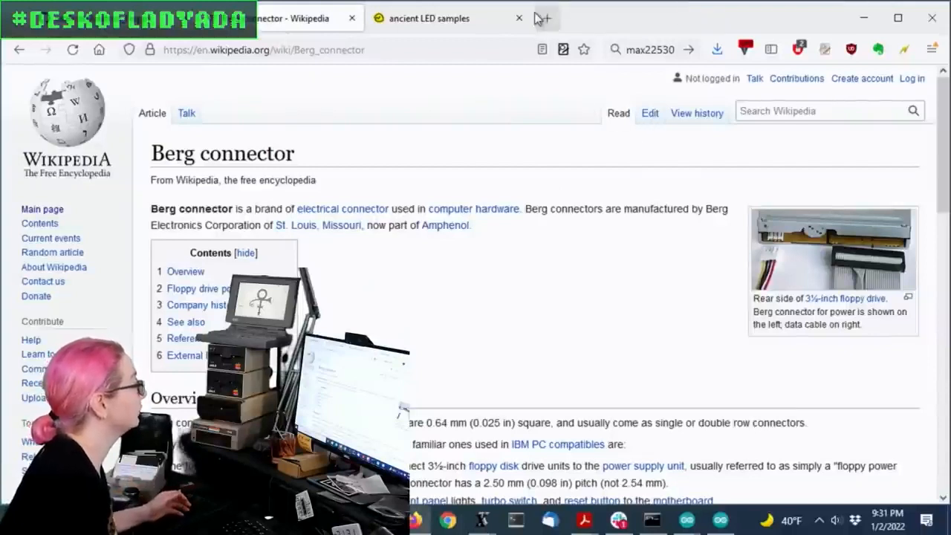
left_click(519, 18)
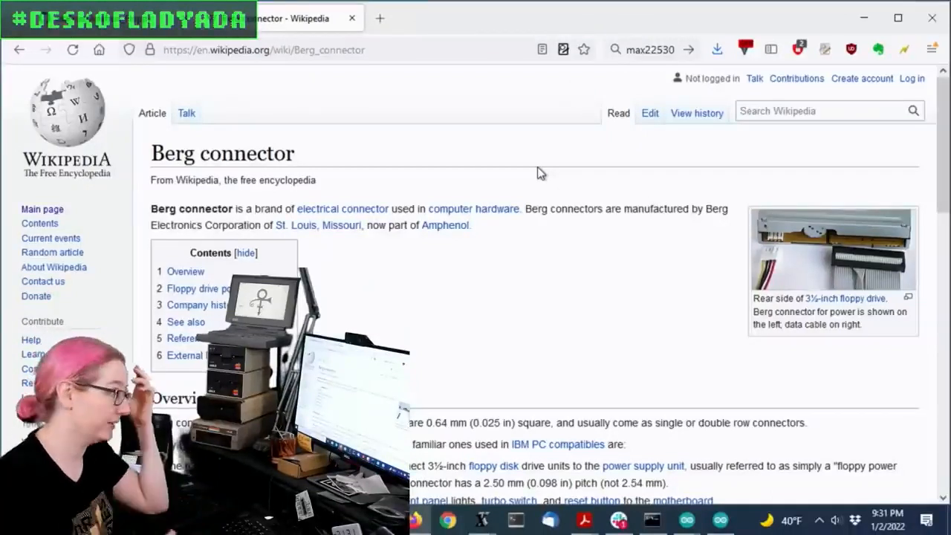
left_click(831, 249)
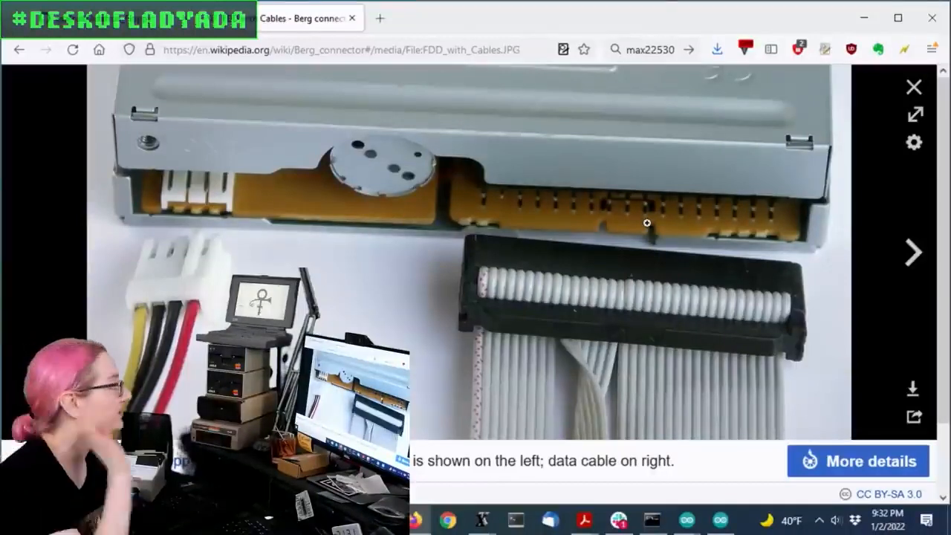
left_click(910, 84)
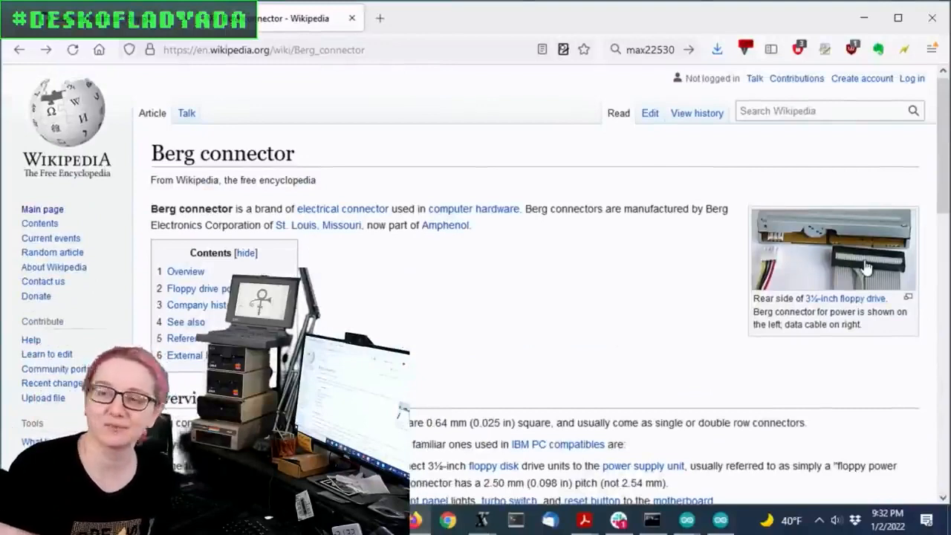
Step: Scroll the Berg connector article and highlight the 2.54 mm pitch and pin size figures
scroll("down", 3)
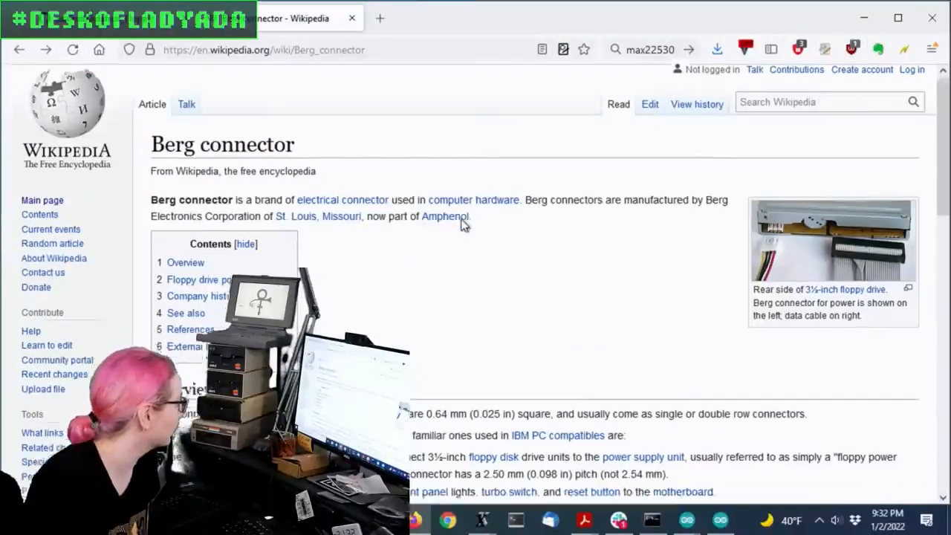
scroll("down", 3)
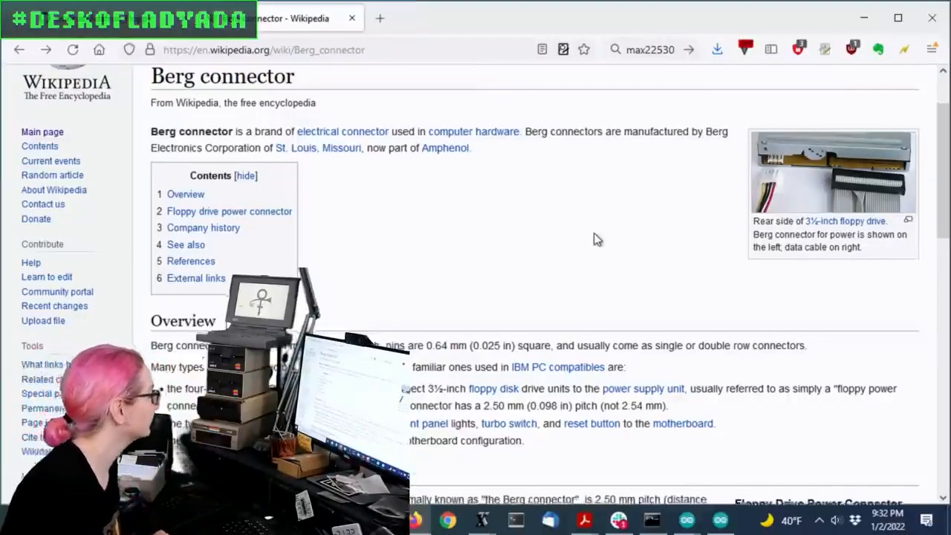
scroll("down", 3)
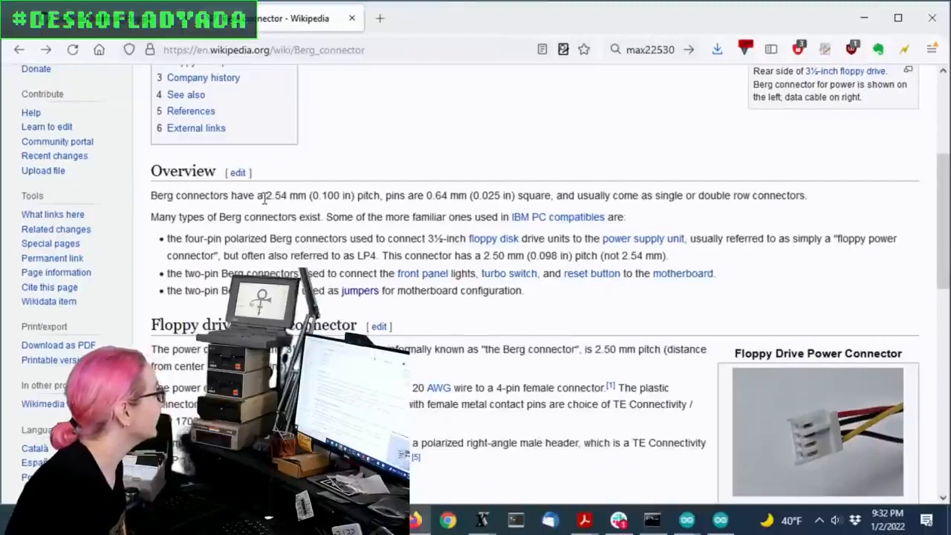
left_click_drag(265, 195, 515, 195)
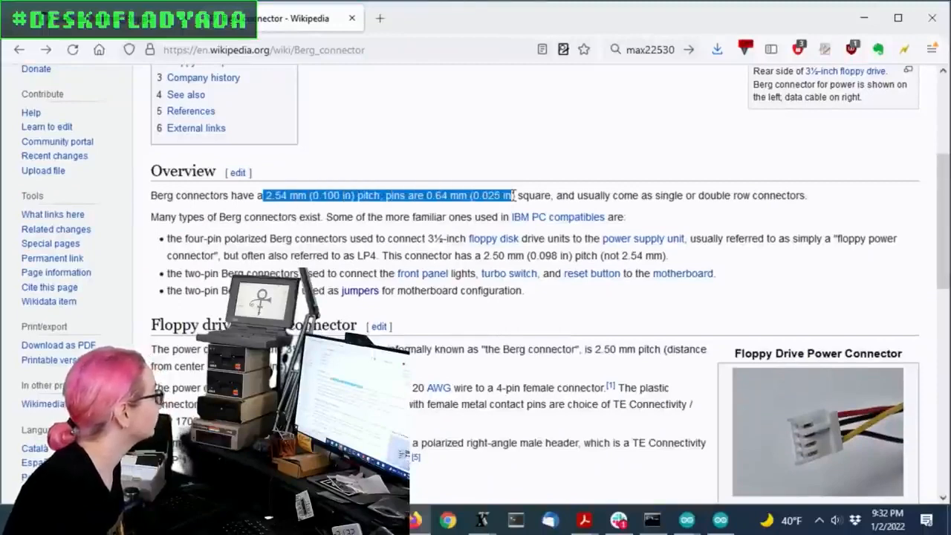
Step: Scroll to the floppy drive power connector and highlight its 2.50 mm pitch
scroll("down", 3)
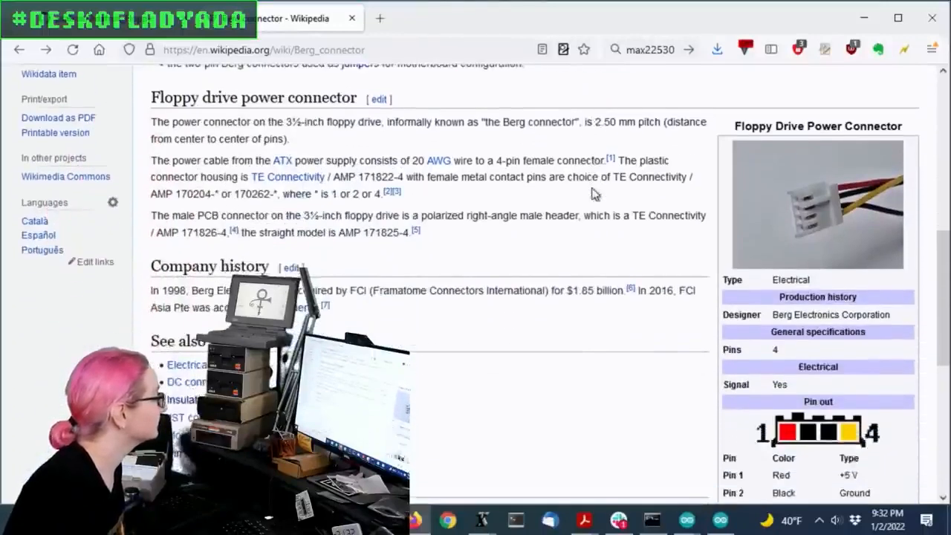
scroll("down", 3)
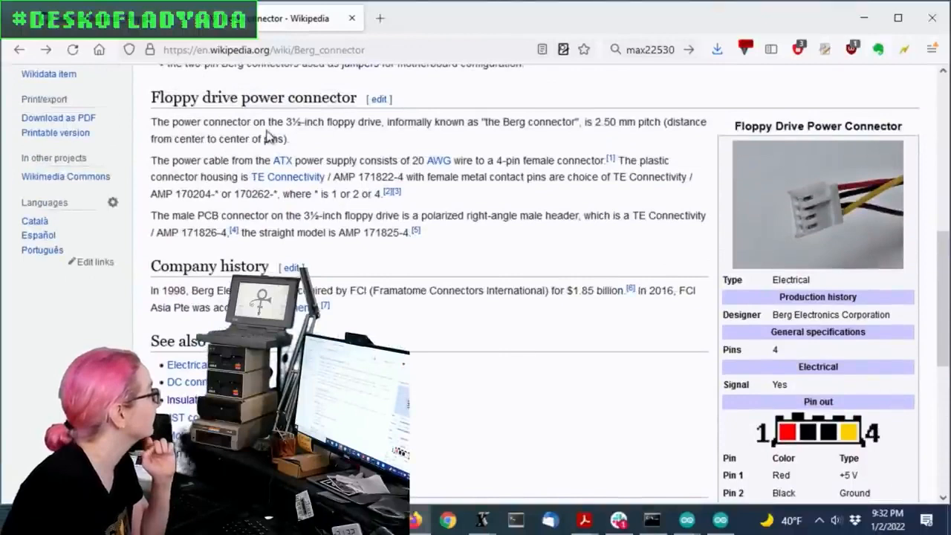
left_click_drag(594, 122, 647, 122)
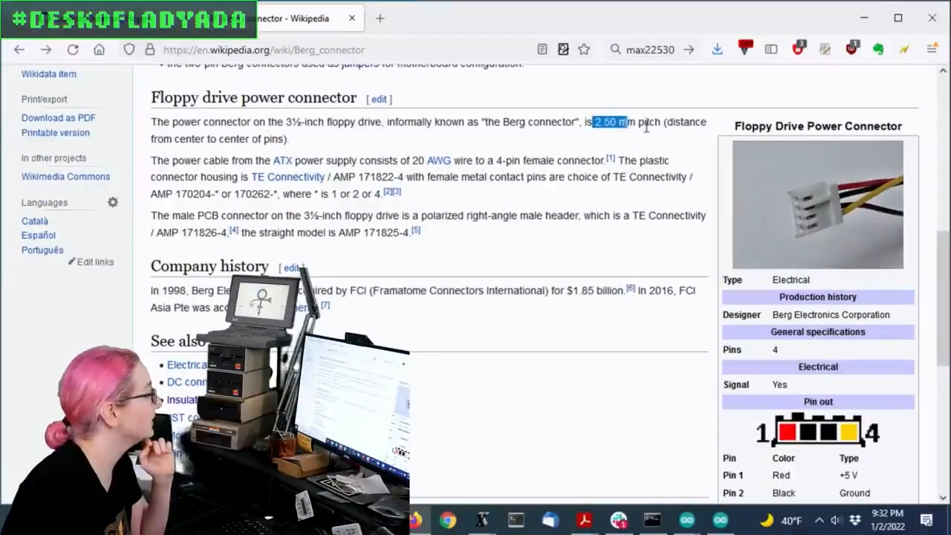
left_click_drag(595, 121, 659, 121)
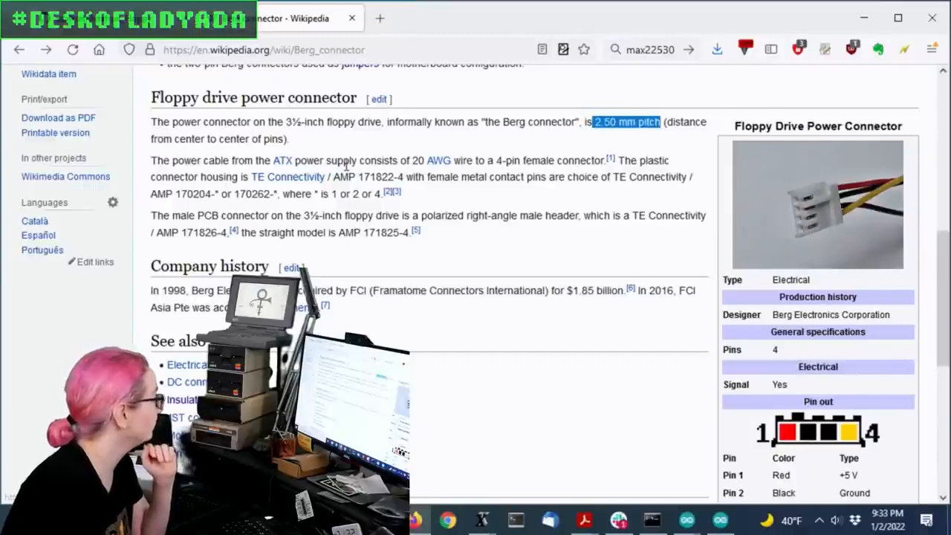
mouse_move(785, 185)
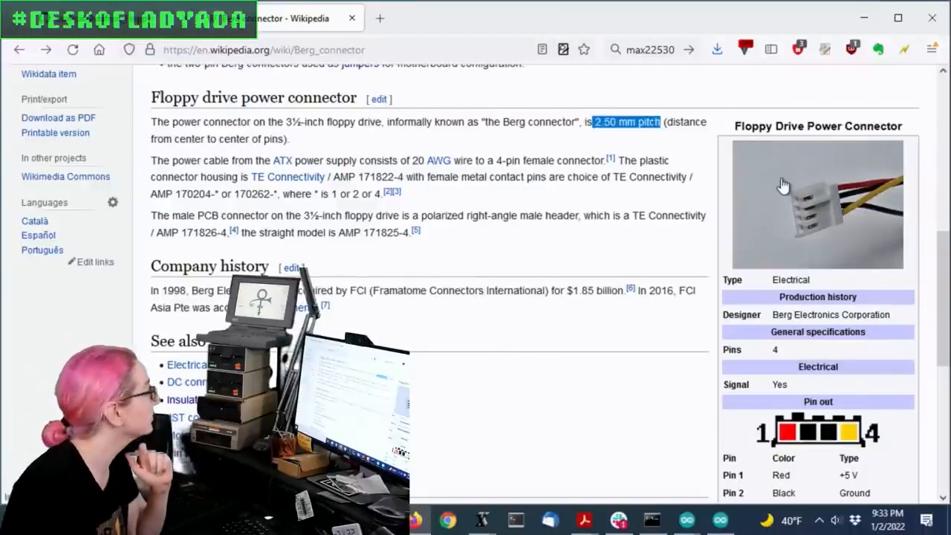
scroll("down", 3)
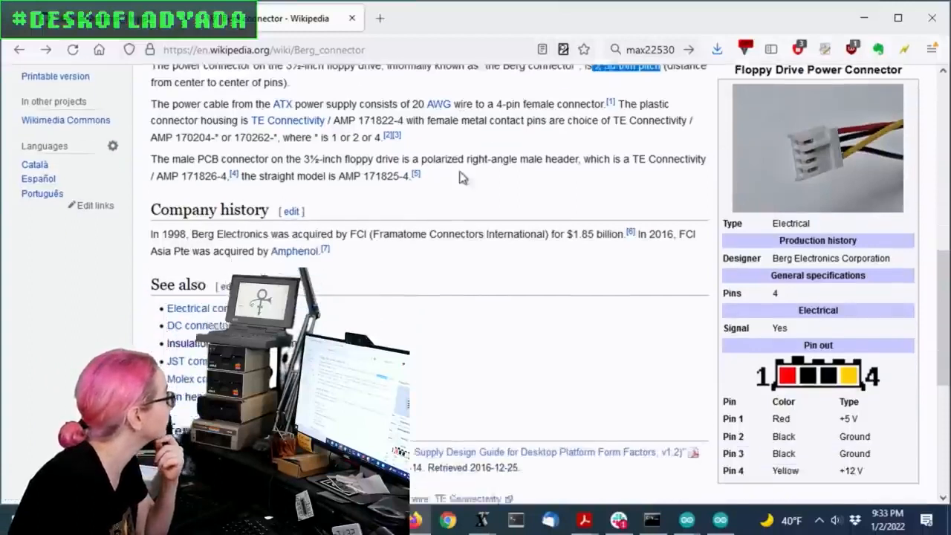
scroll("down", 3)
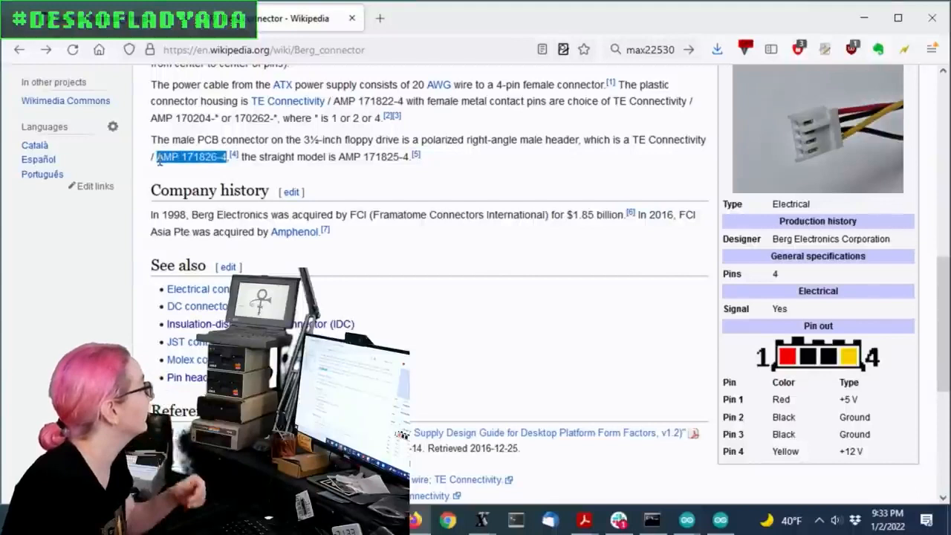
mouse_move(653, 159)
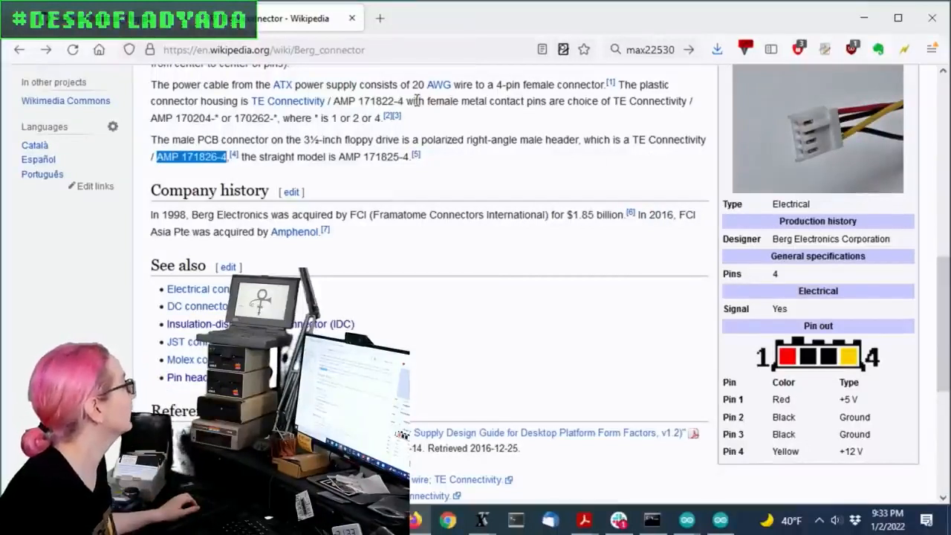
Step: Search Digi-Key for AMP 171826-4 and open the in-stock 171826-4 header's details
left_click(268, 49)
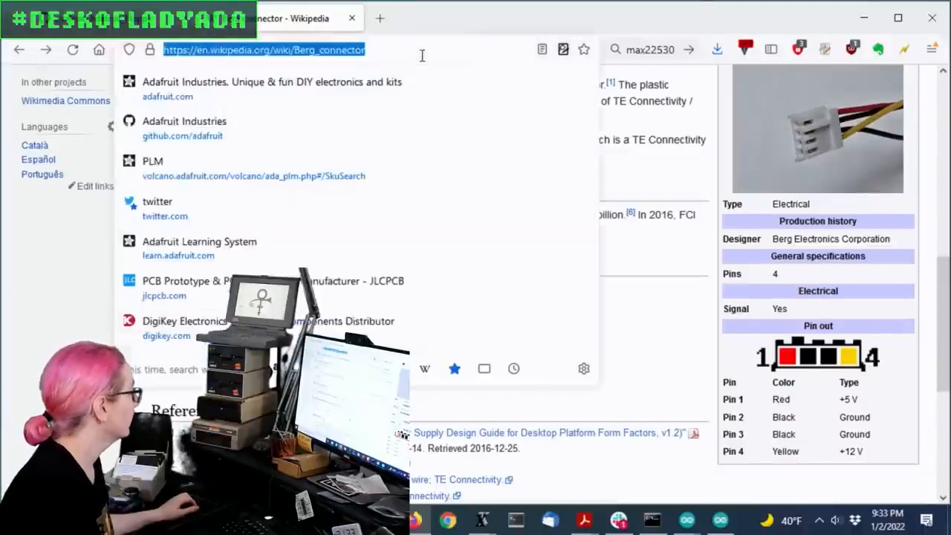
left_click(184, 321)
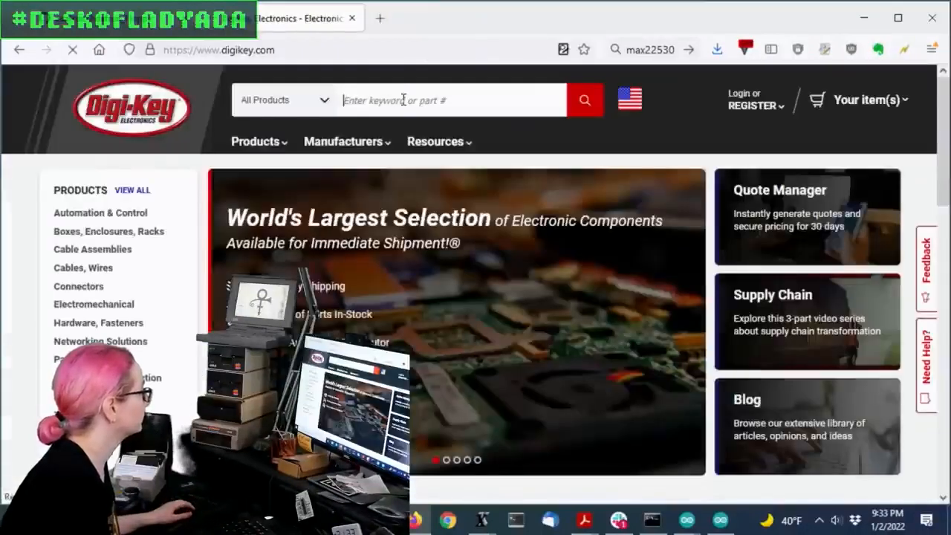
type("AMP 171826-4")
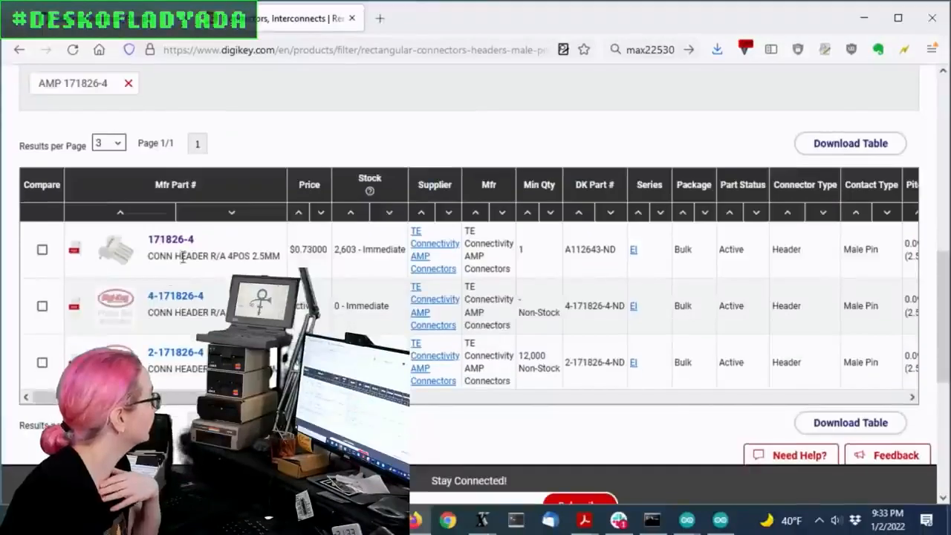
left_click(170, 238)
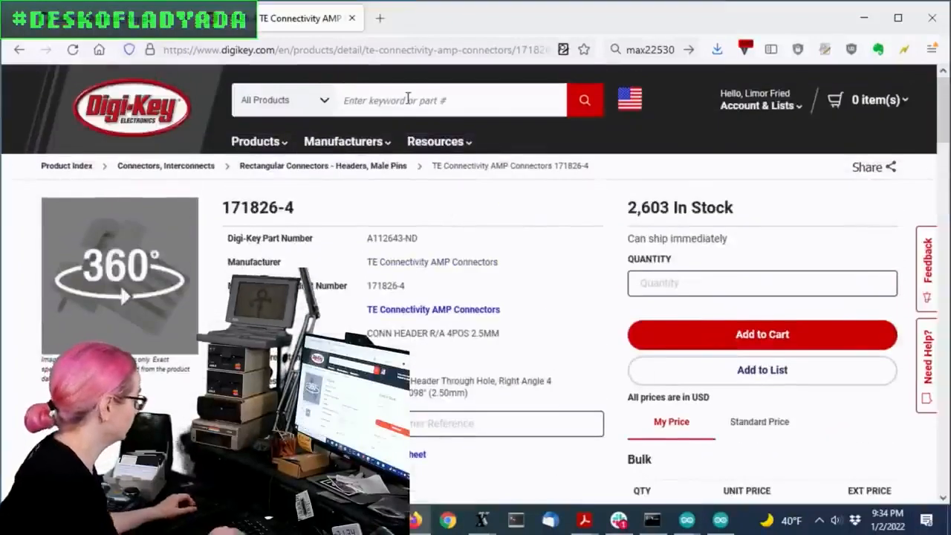
Step: Open the Rectangular Cable Assemblies category and filter connector pitch to 0.098" (2.50mm)
type("cable asse")
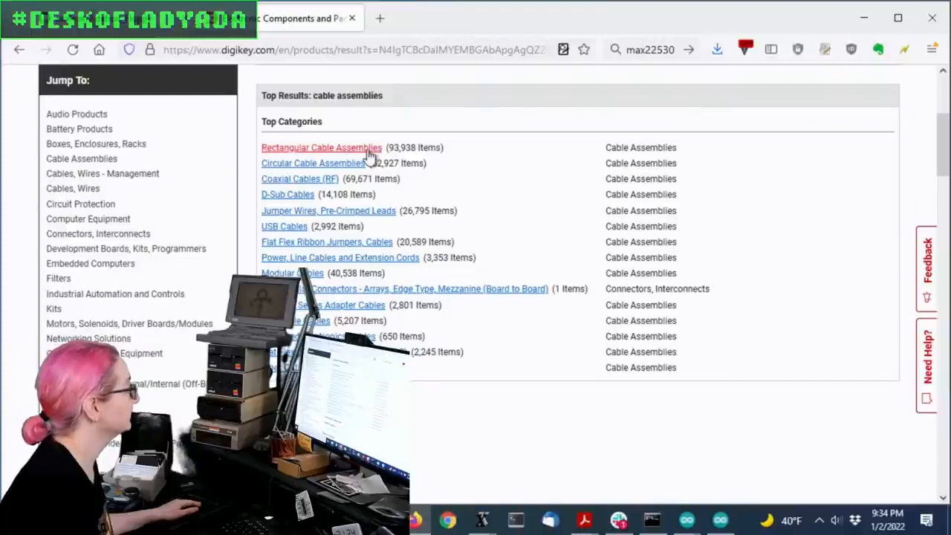
left_click(321, 147)
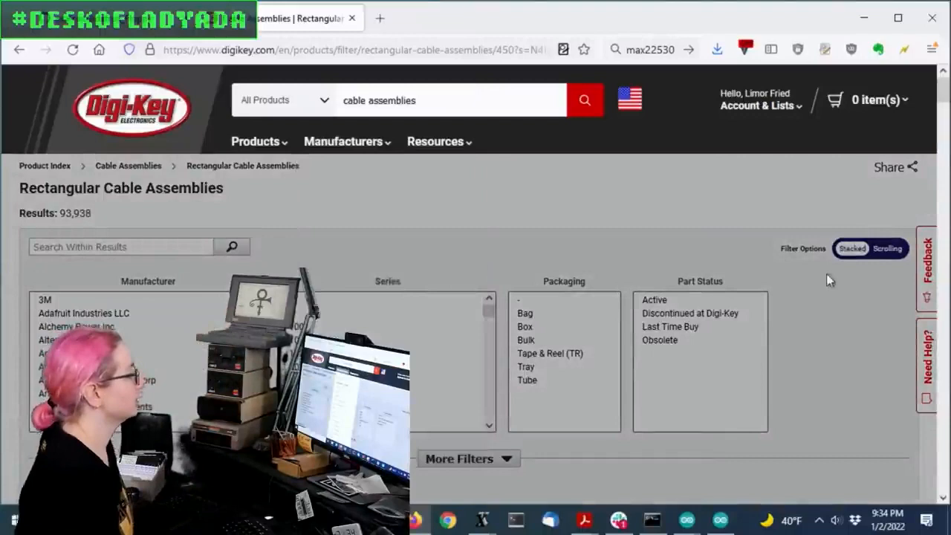
scroll("down", 3)
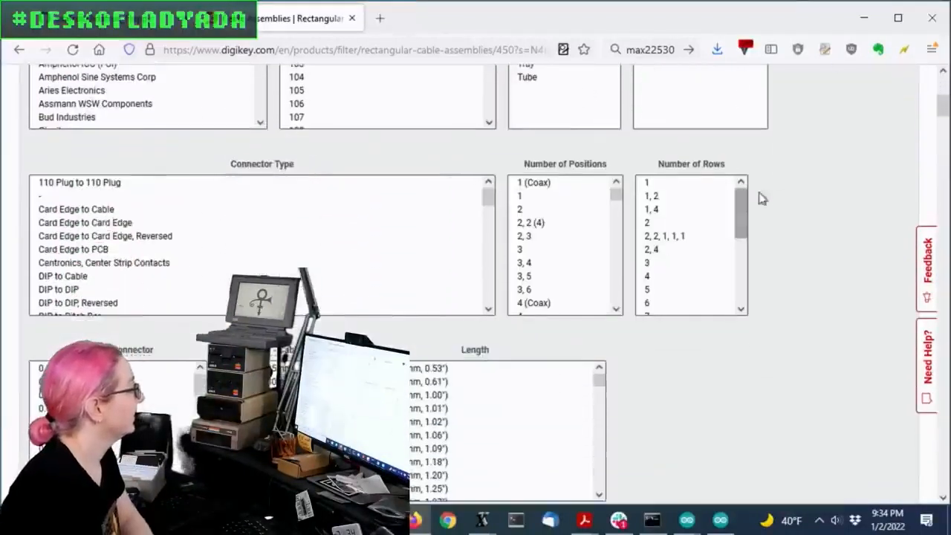
scroll("down", 3)
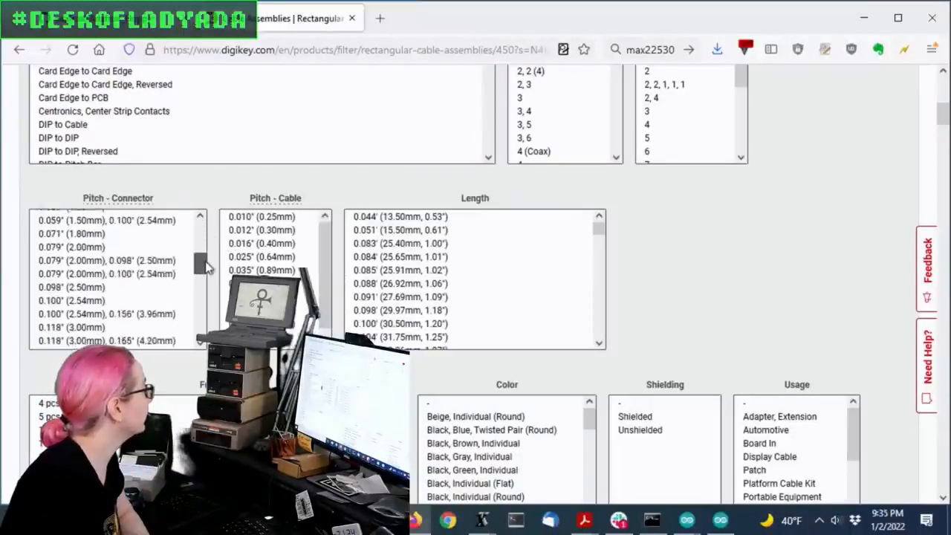
scroll("down", 3)
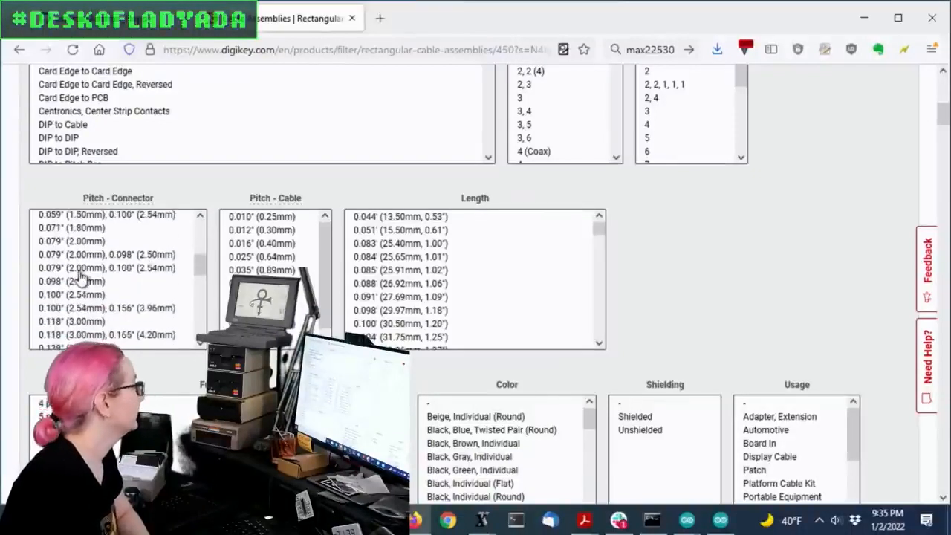
left_click(68, 281)
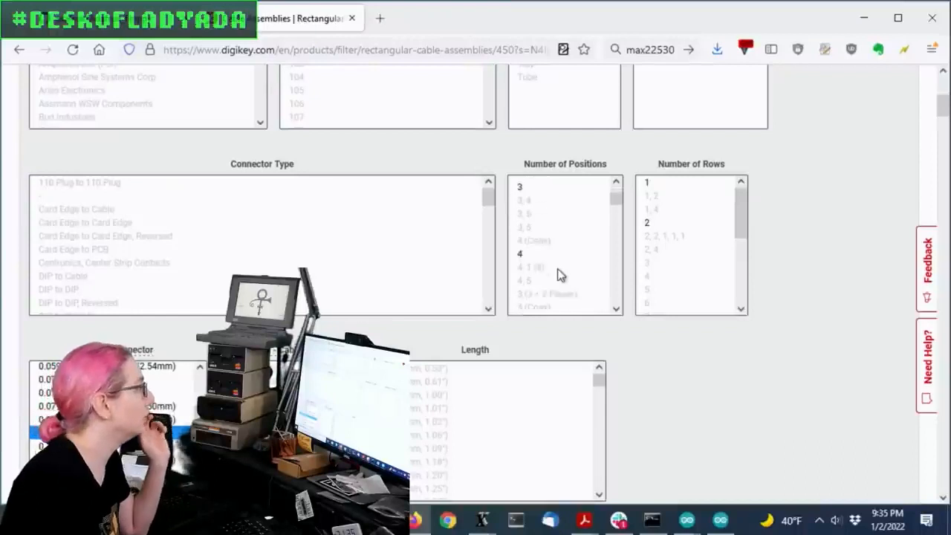
Step: Limit the cable assembly results to 4 positions in a single row
scroll("down", 3)
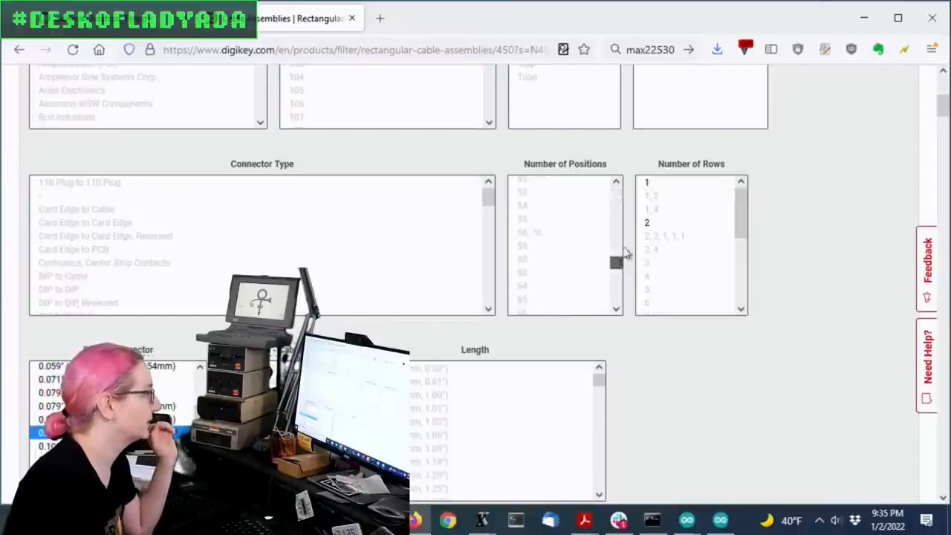
scroll("down", 3)
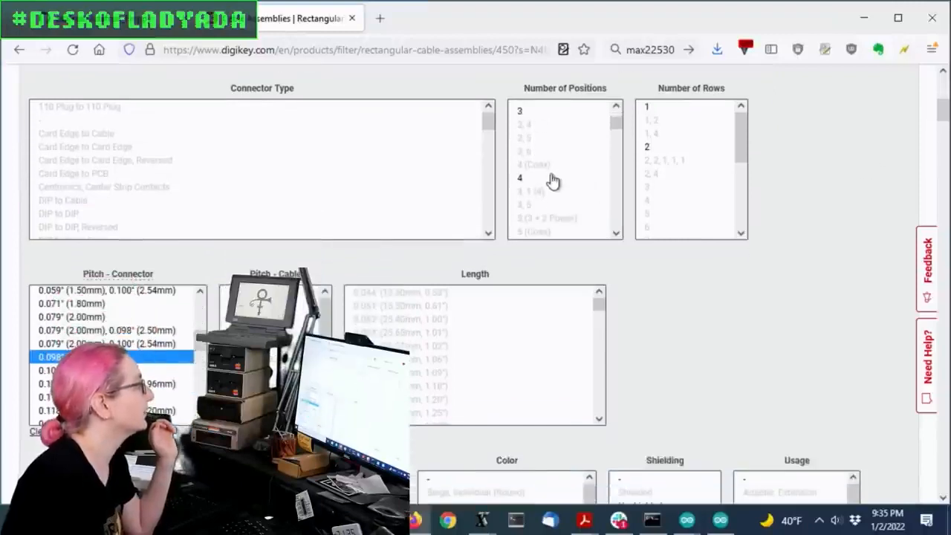
left_click(646, 106)
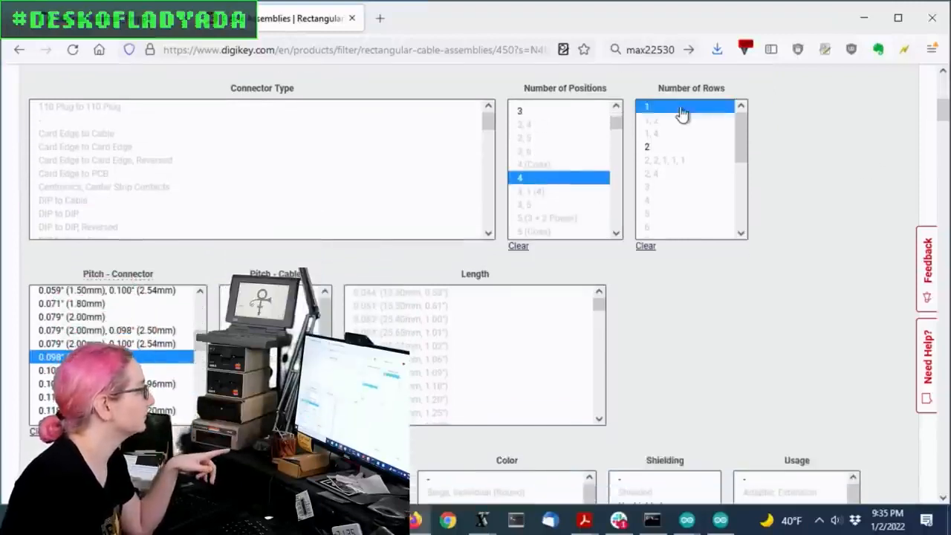
scroll("down", 3)
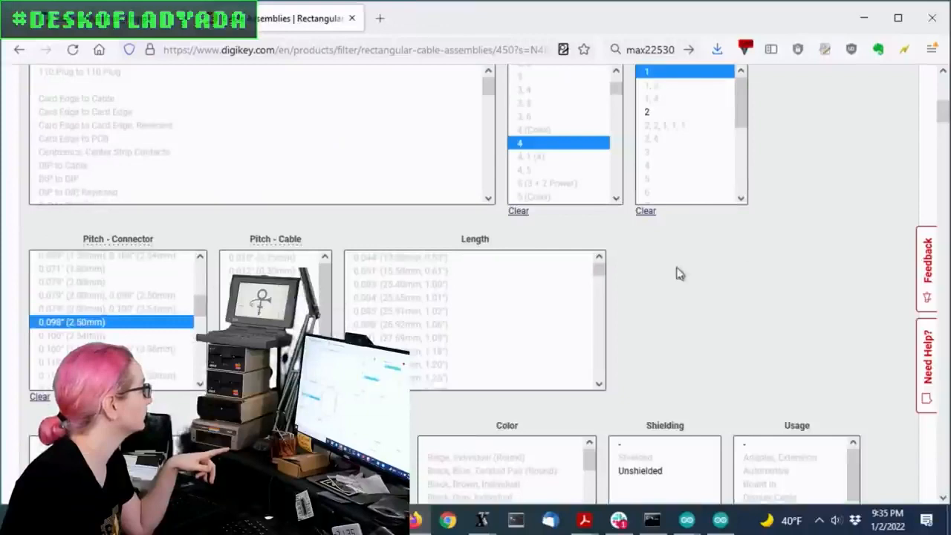
scroll("down", 3)
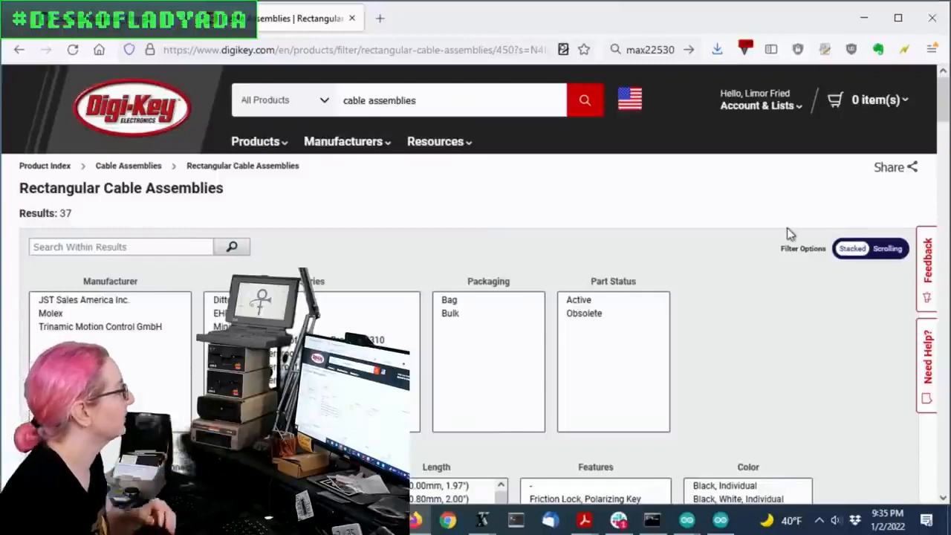
Step: Select In Stock, Socket to Socket and 0.333'–0.984' lengths, then apply all filters
scroll("down", 3)
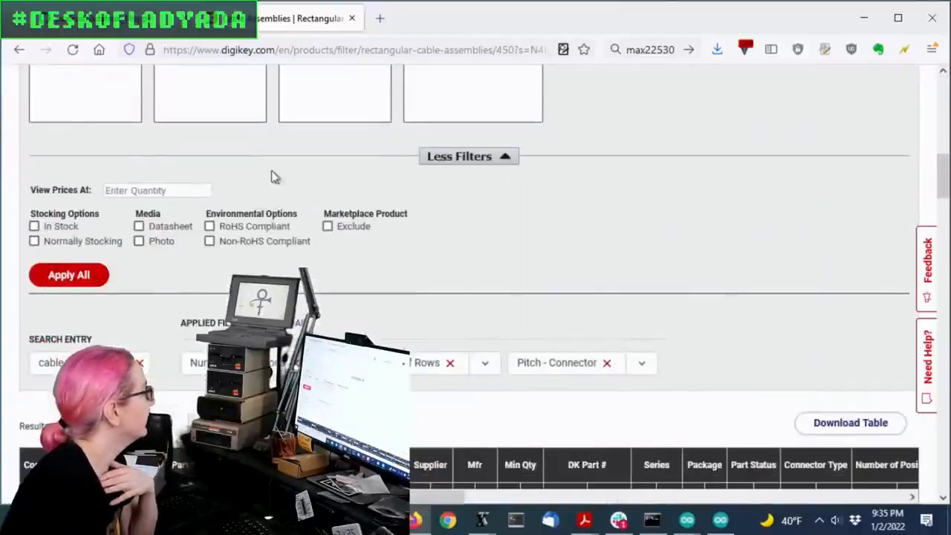
left_click(34, 226)
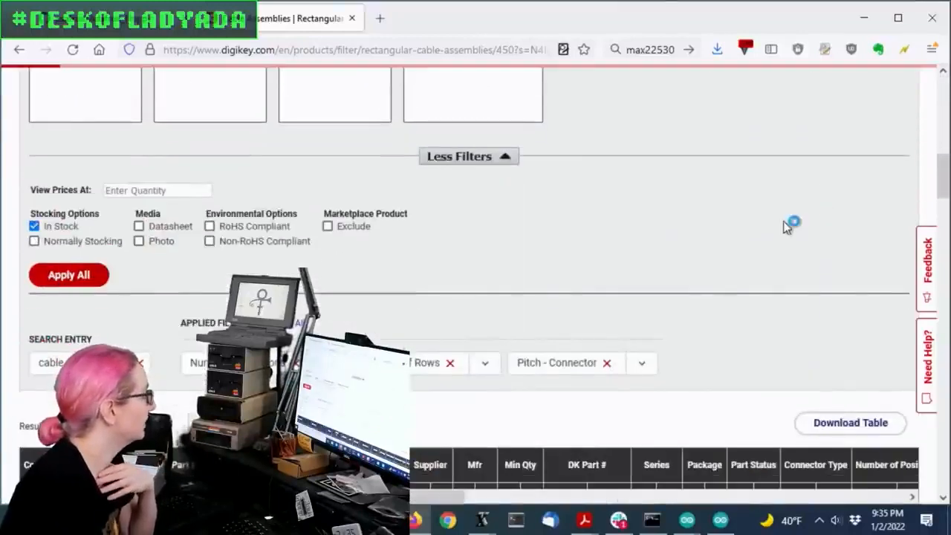
scroll("down", 3)
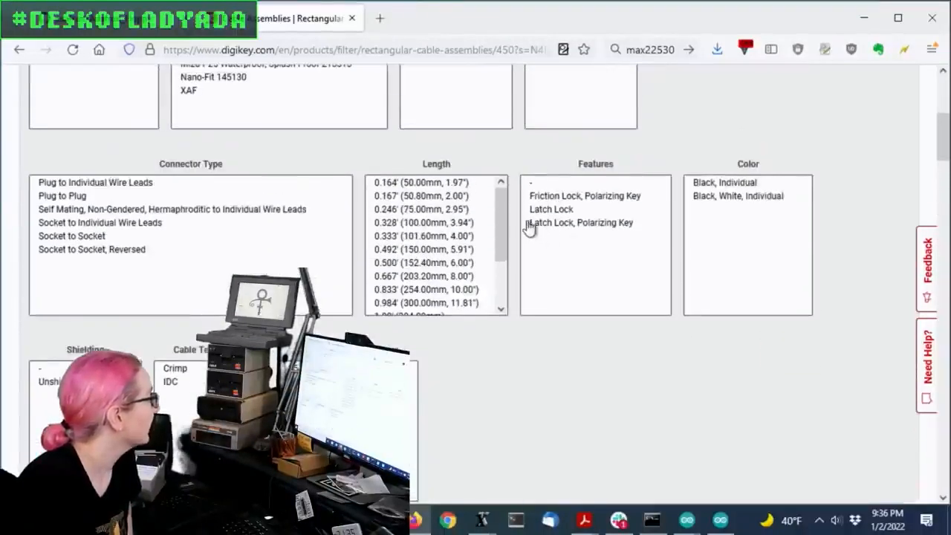
scroll("down", 3)
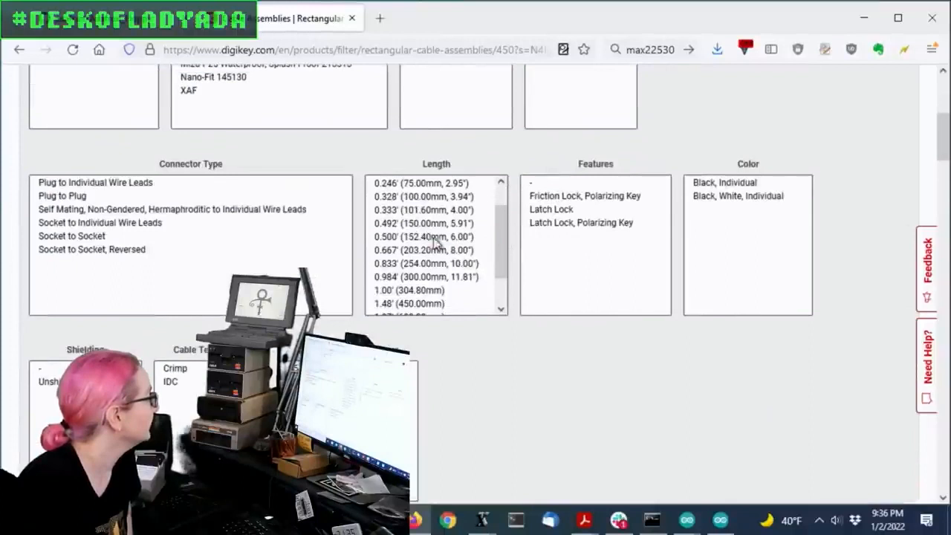
left_click(423, 236)
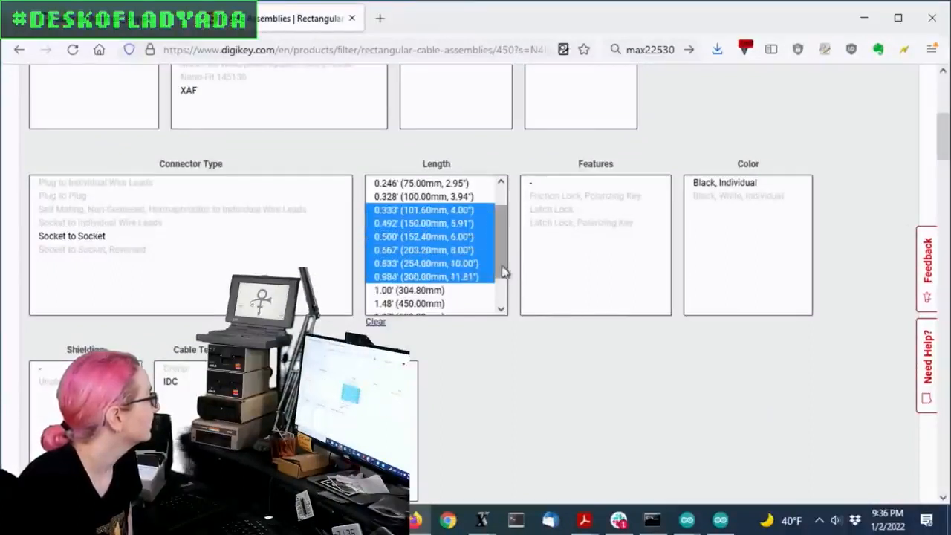
left_click(69, 199)
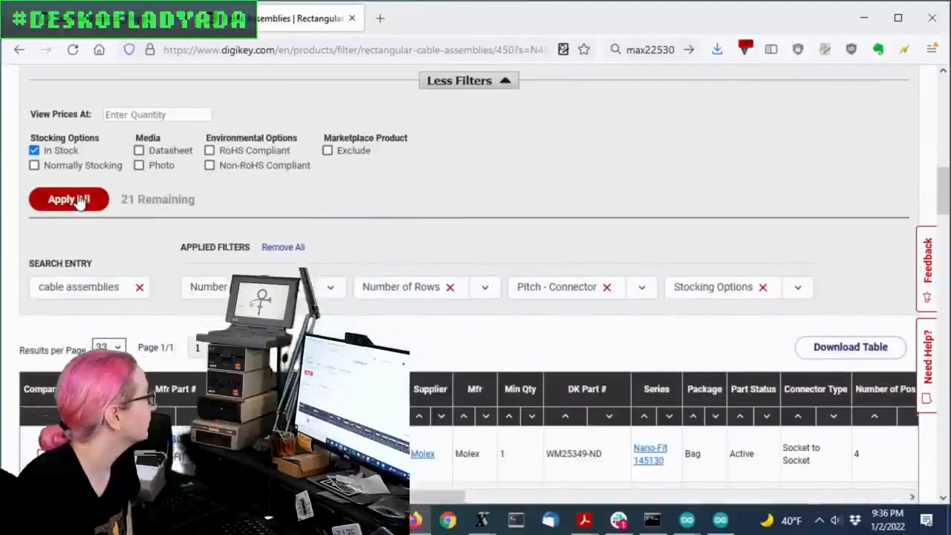
left_click(66, 200)
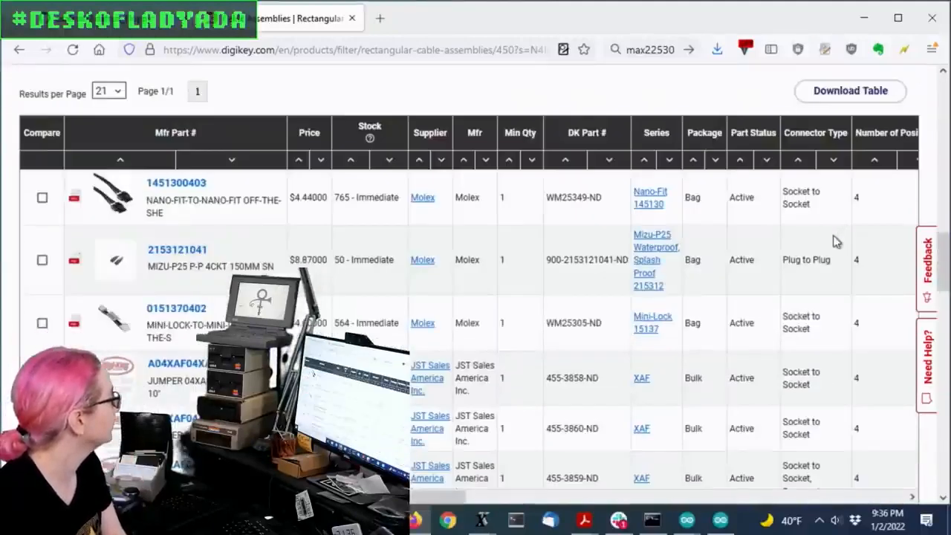
scroll("down", 3)
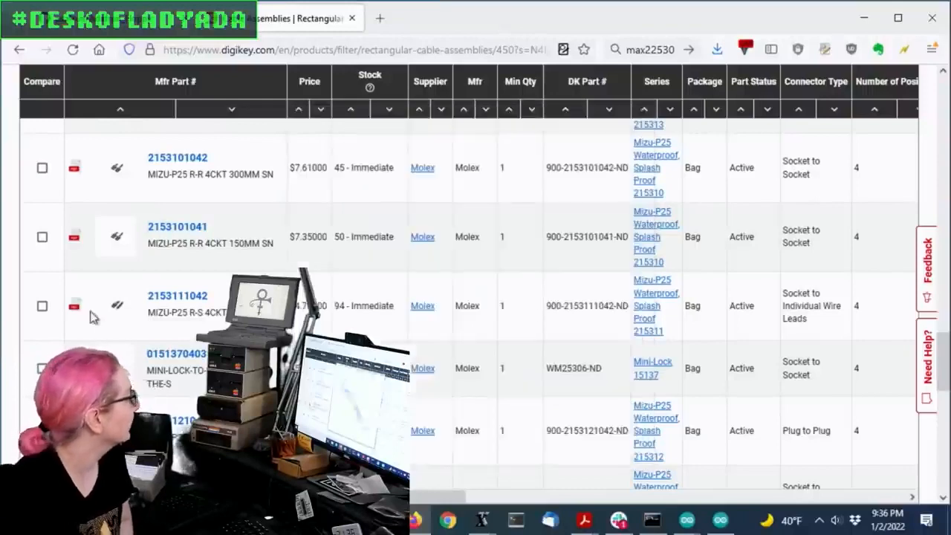
mouse_move(119, 245)
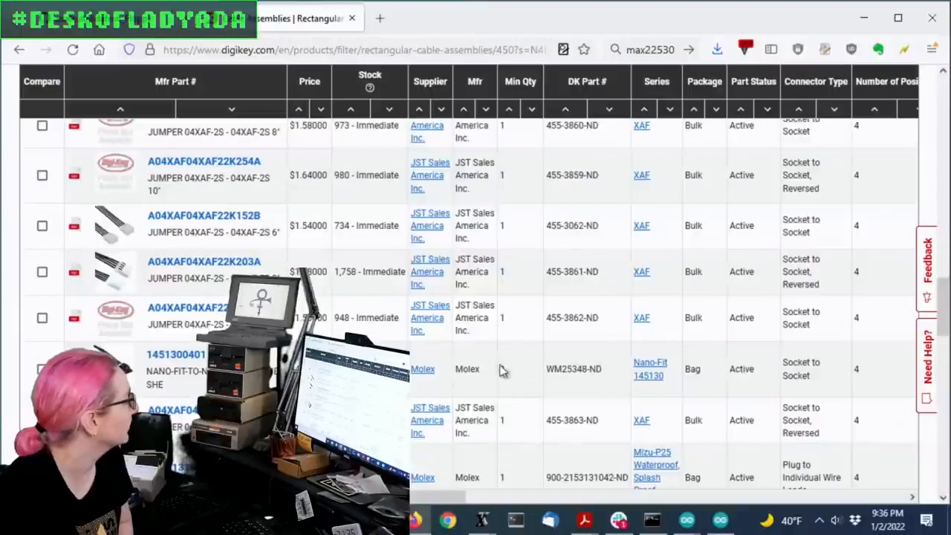
mouse_move(358, 250)
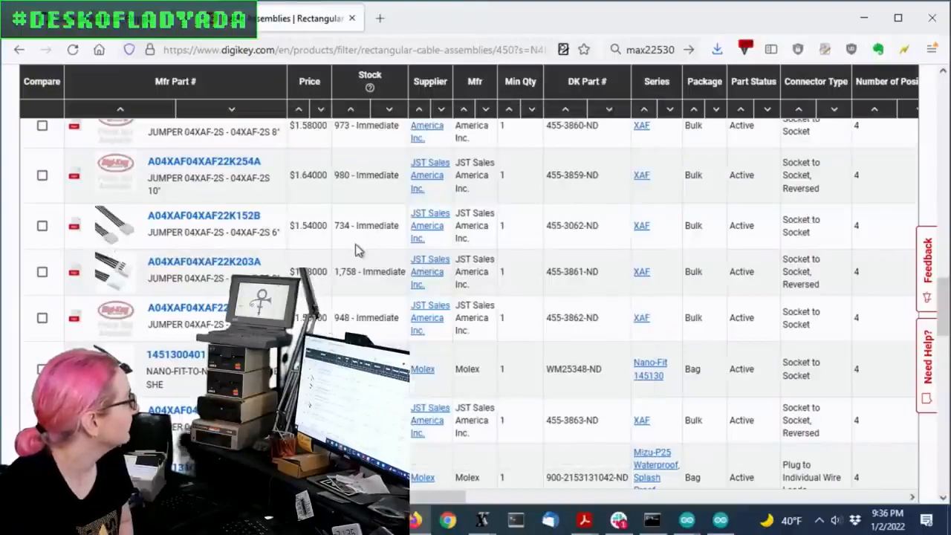
mouse_move(116, 225)
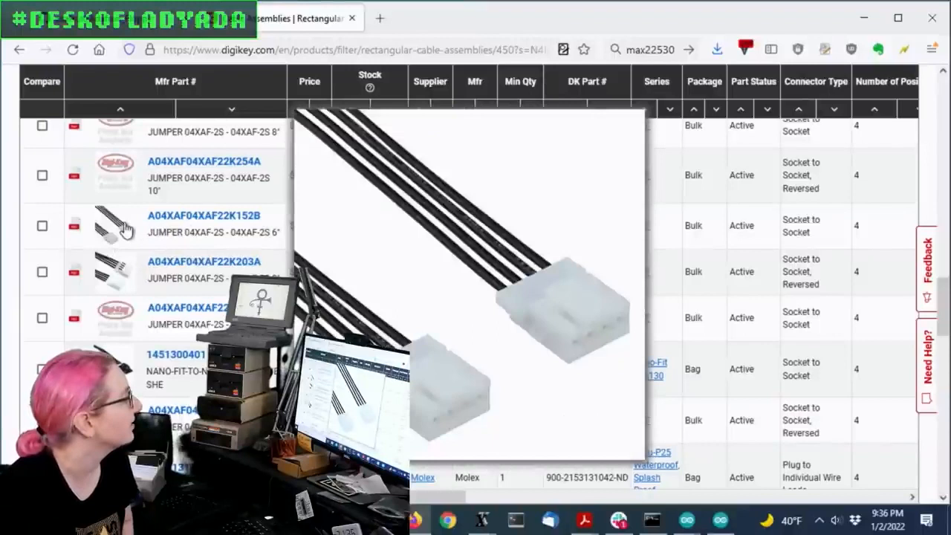